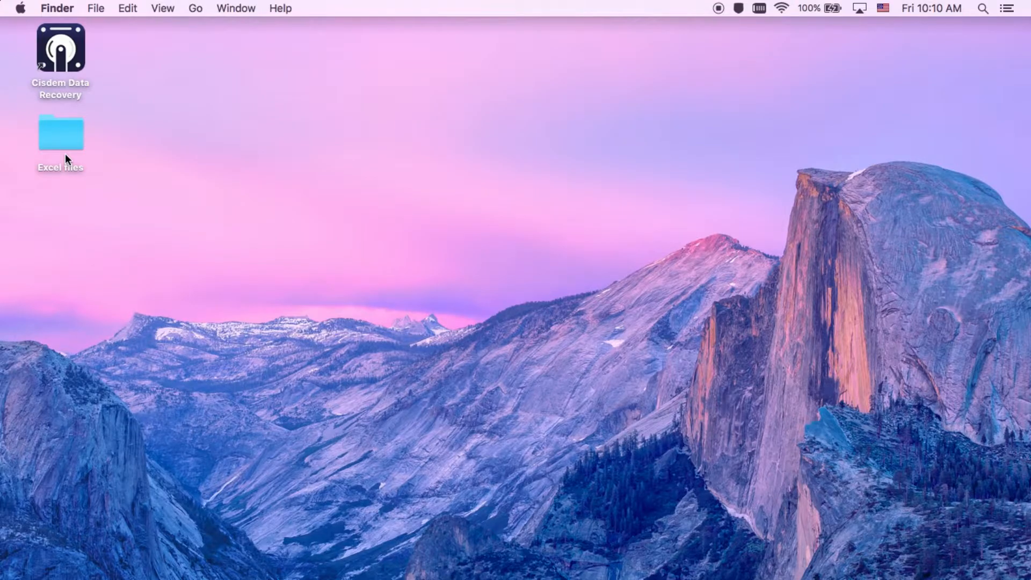
# Step: Open the Excel files folder, preview 2018-05-13.xls and 2018-05-21.xls, then trash the folder
pyautogui.click(60, 131)
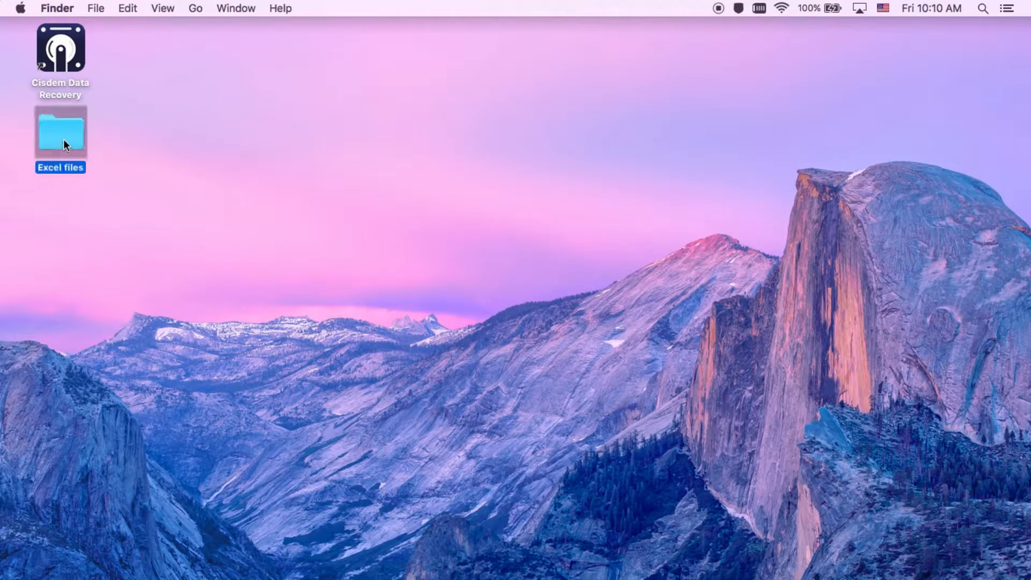
pyautogui.doubleClick(60, 132)
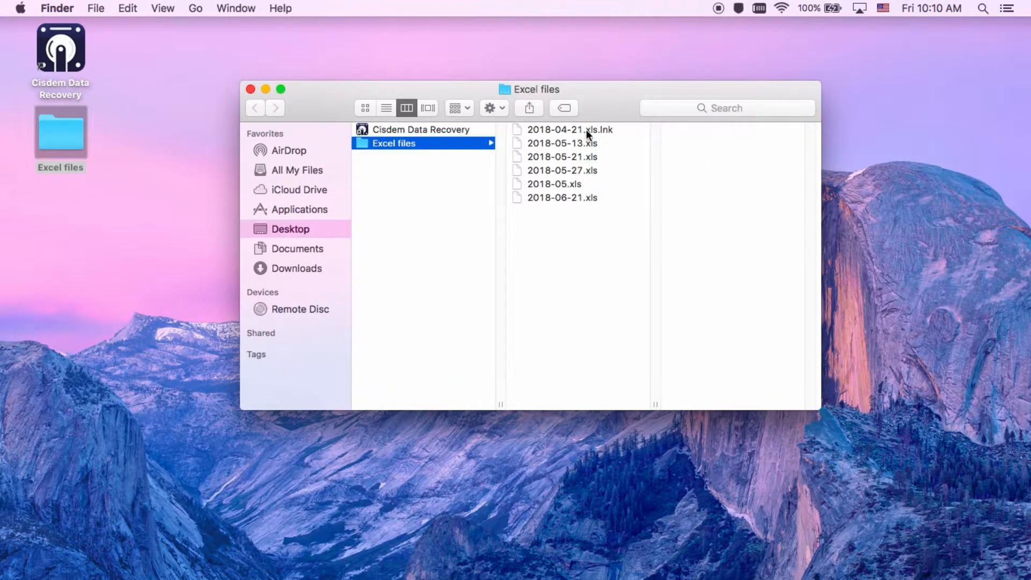
pyautogui.click(562, 144)
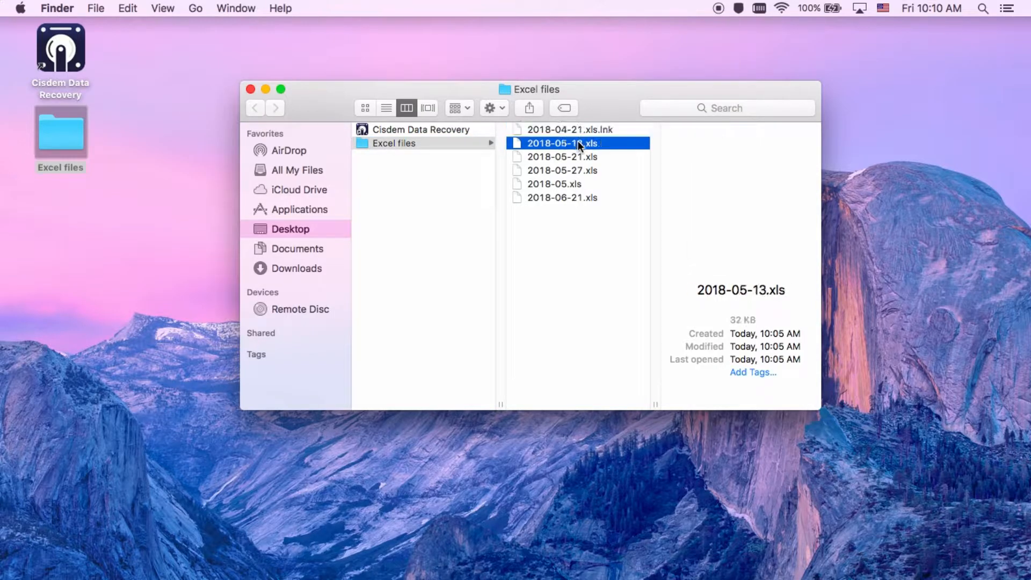
pyautogui.click(579, 157)
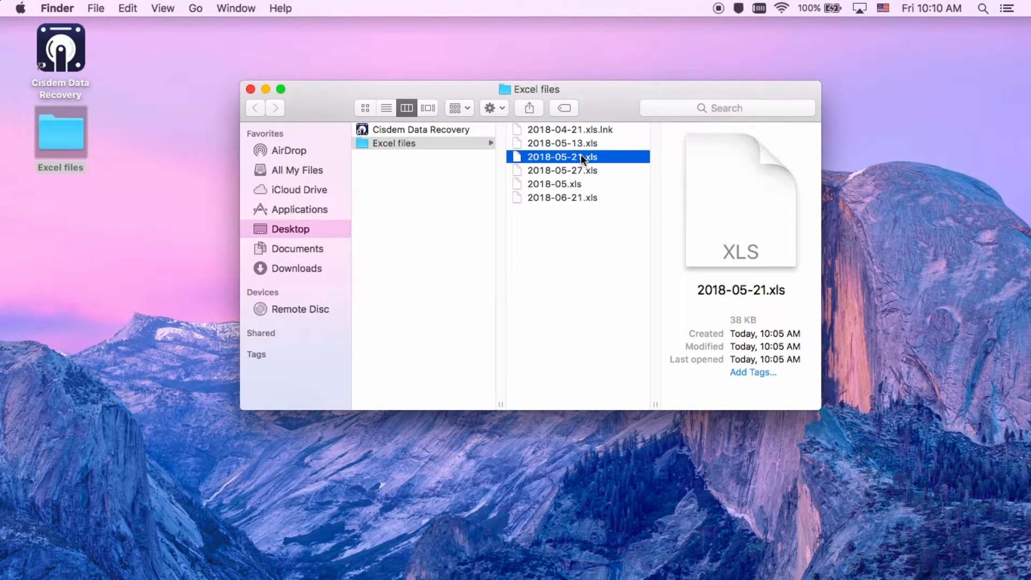
pyautogui.moveTo(418, 148)
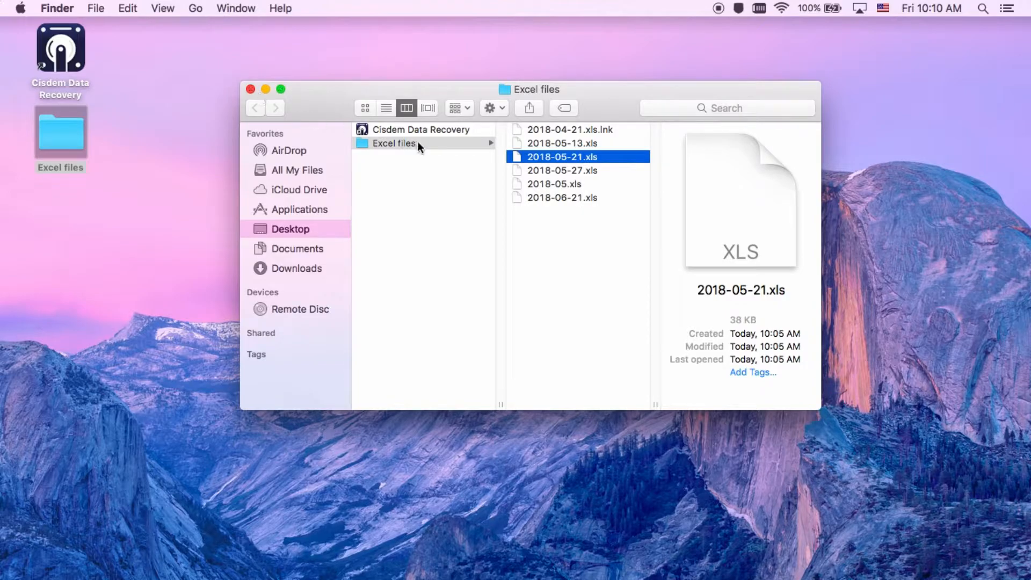
pyautogui.rightClick(392, 143)
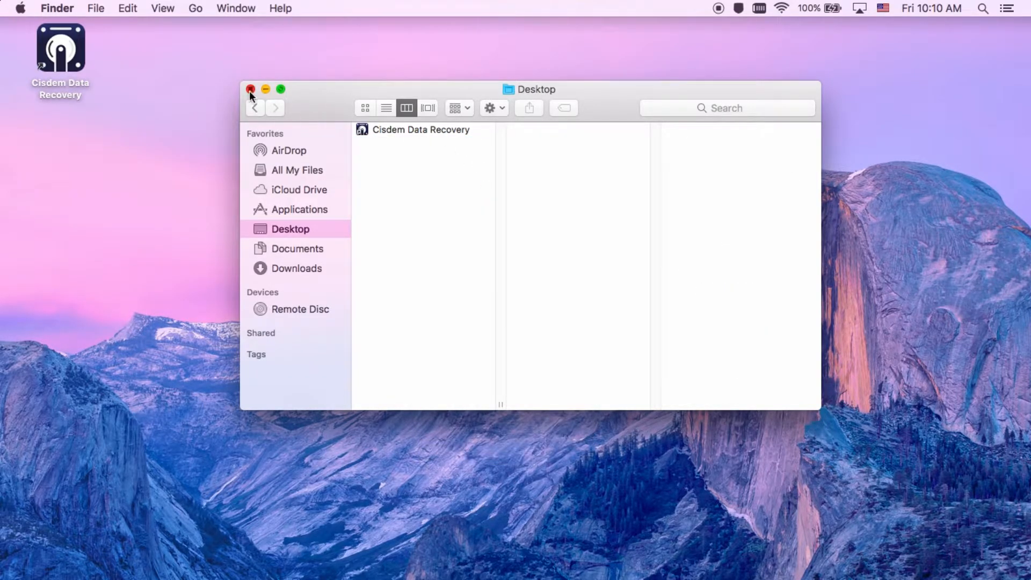
# Step: Close Finder and scroll through the Cisdem Data Recovery 4 product page in Chrome
pyautogui.click(251, 89)
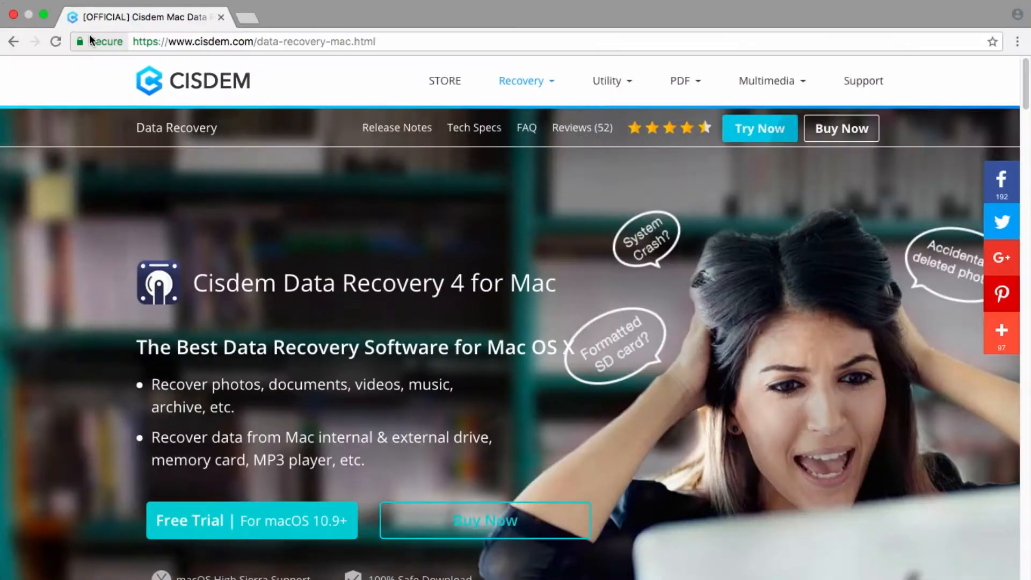
pyautogui.scroll(-3)
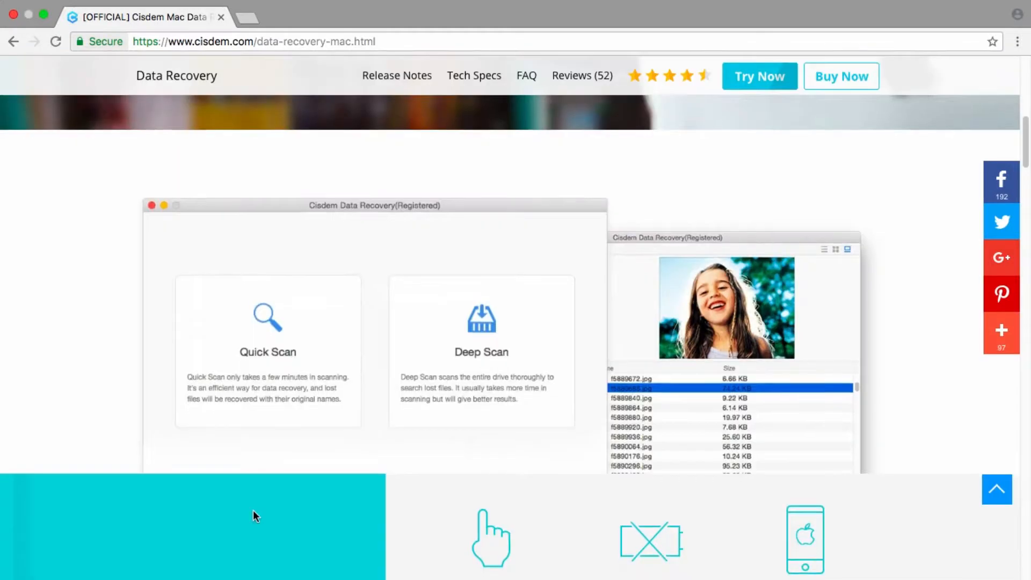
pyautogui.scroll(-3)
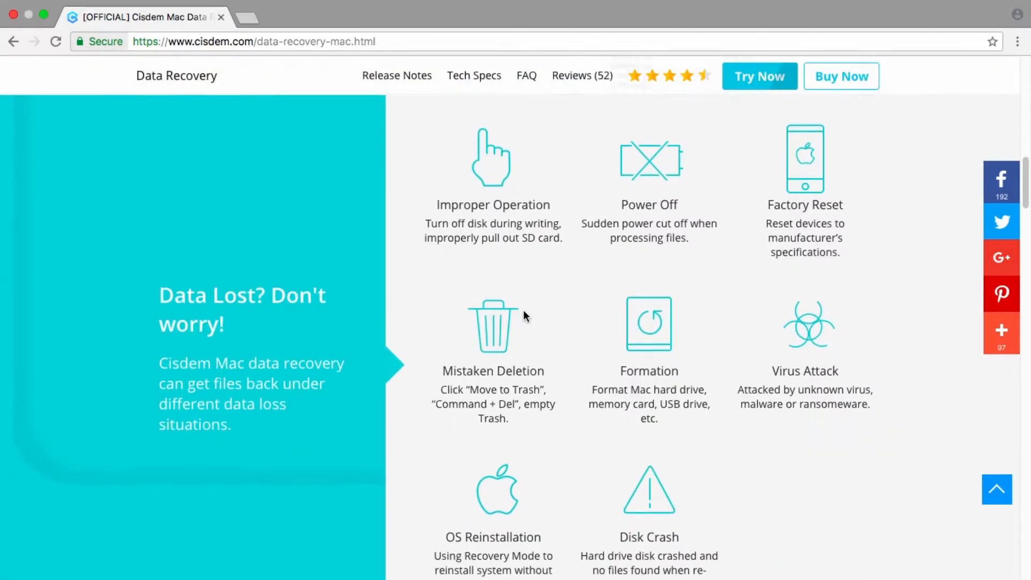
pyautogui.scroll(-3)
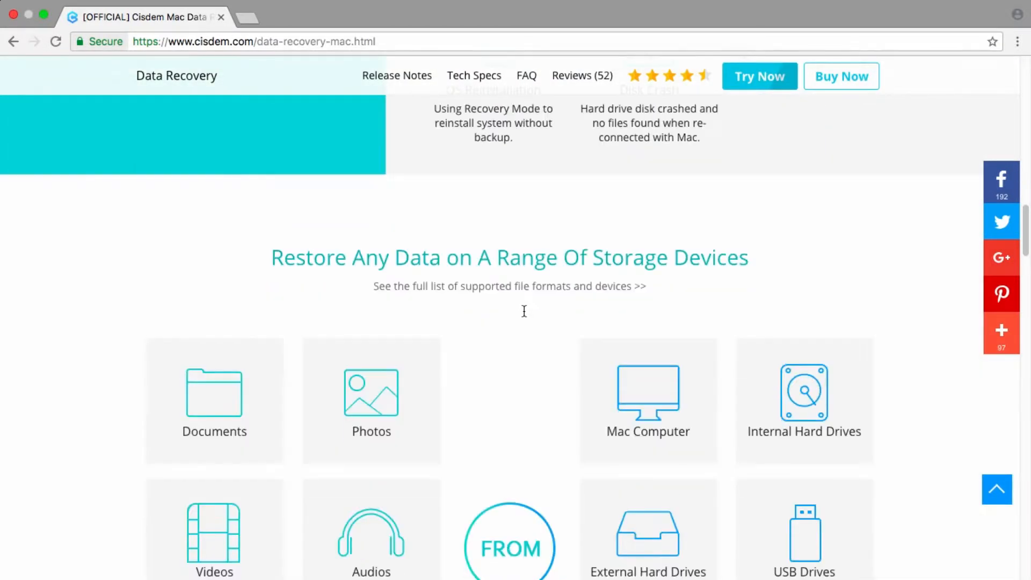
pyautogui.scroll(-3)
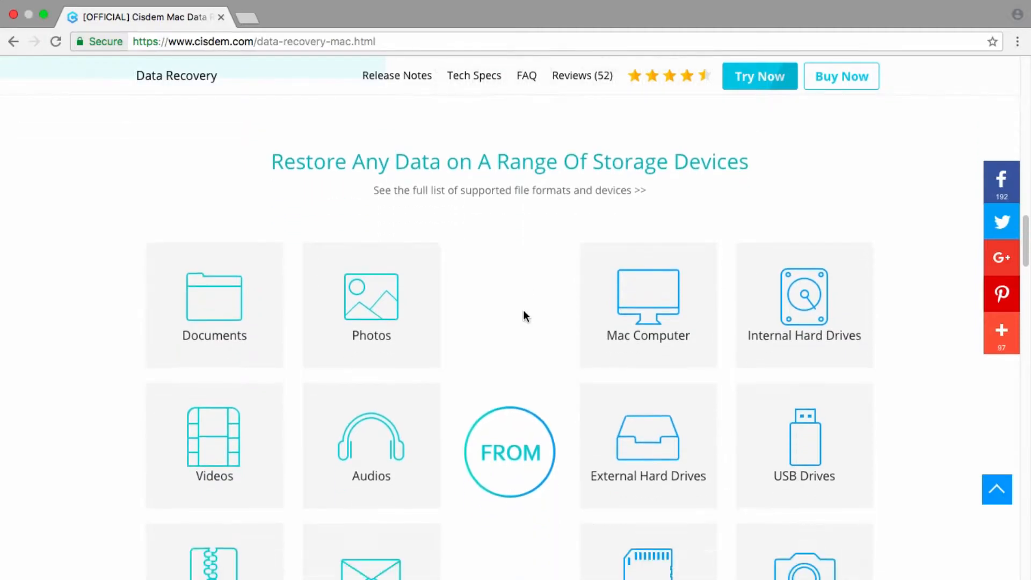
pyautogui.scroll(-3)
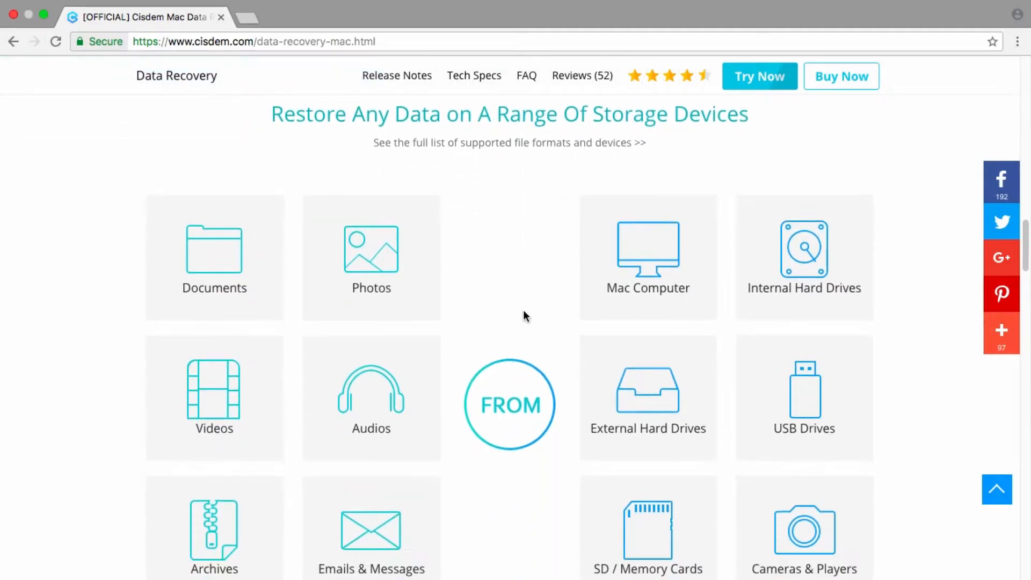
pyautogui.scroll(-3)
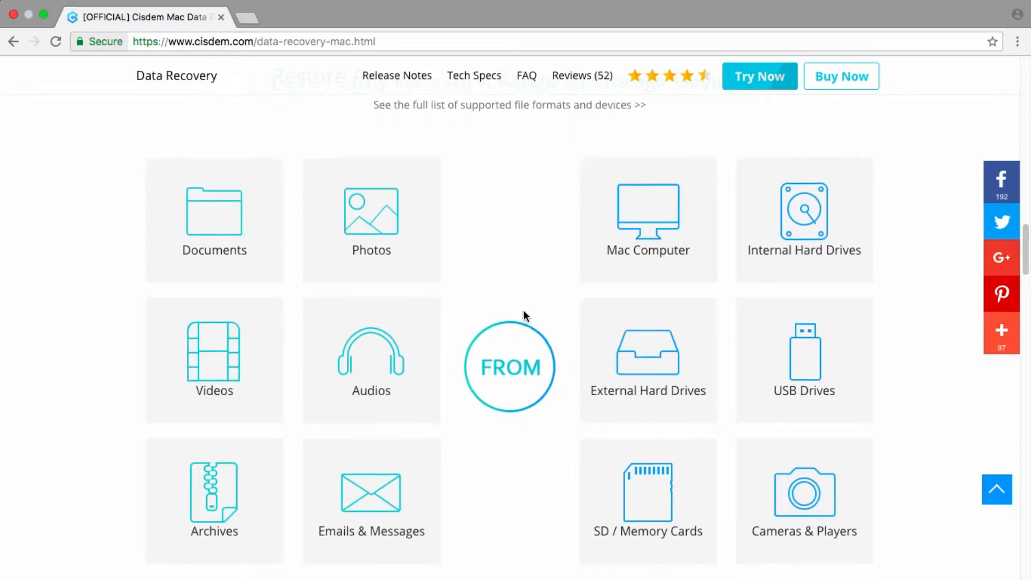
pyautogui.scroll(-3)
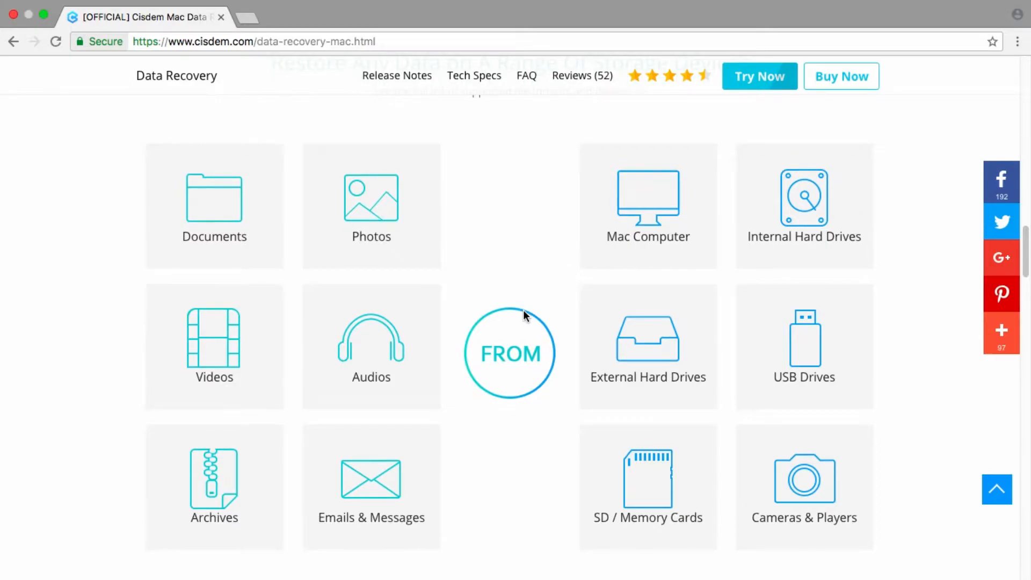
pyautogui.scroll(-3)
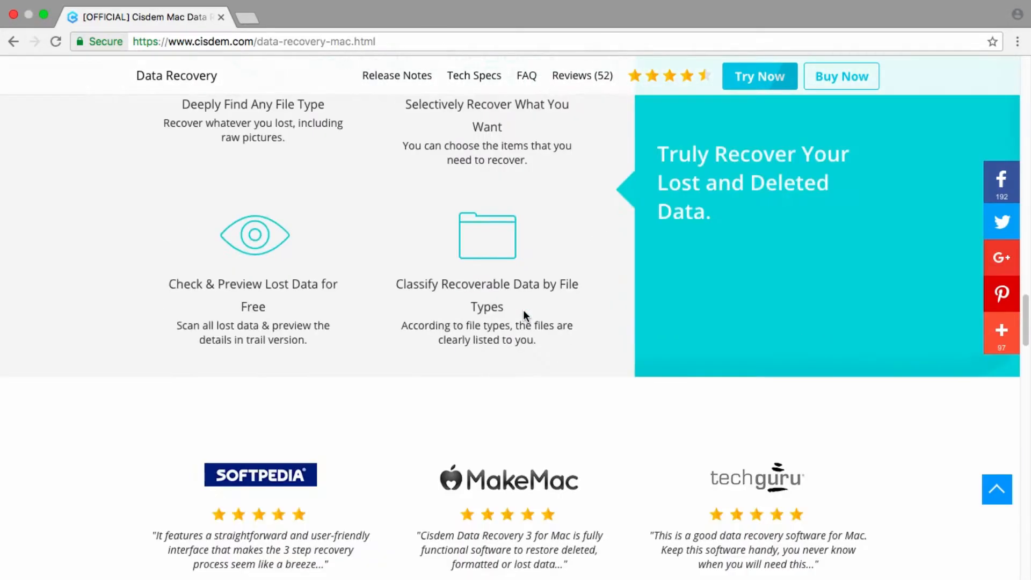
pyautogui.scroll(-3)
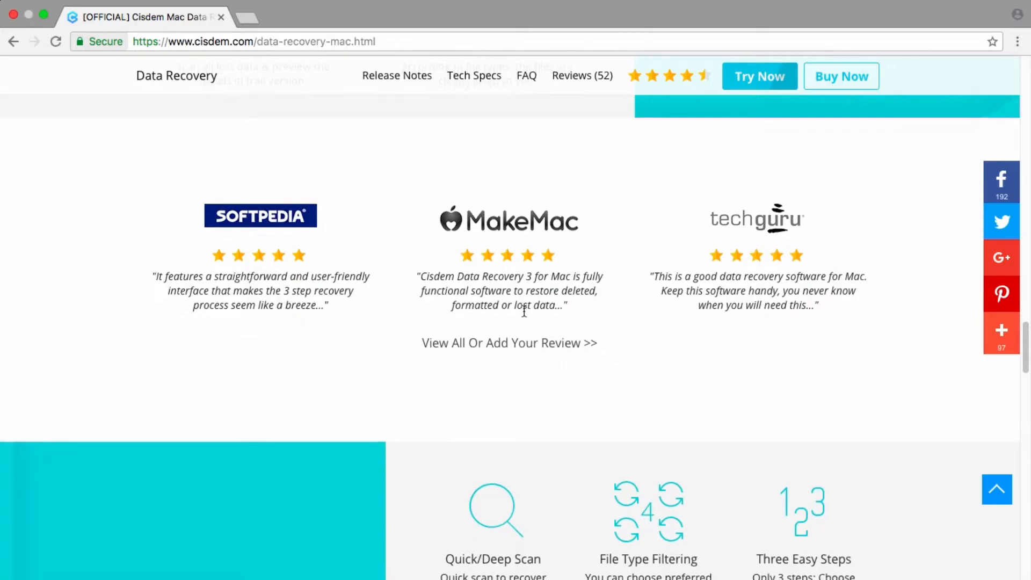
pyautogui.scroll(-3)
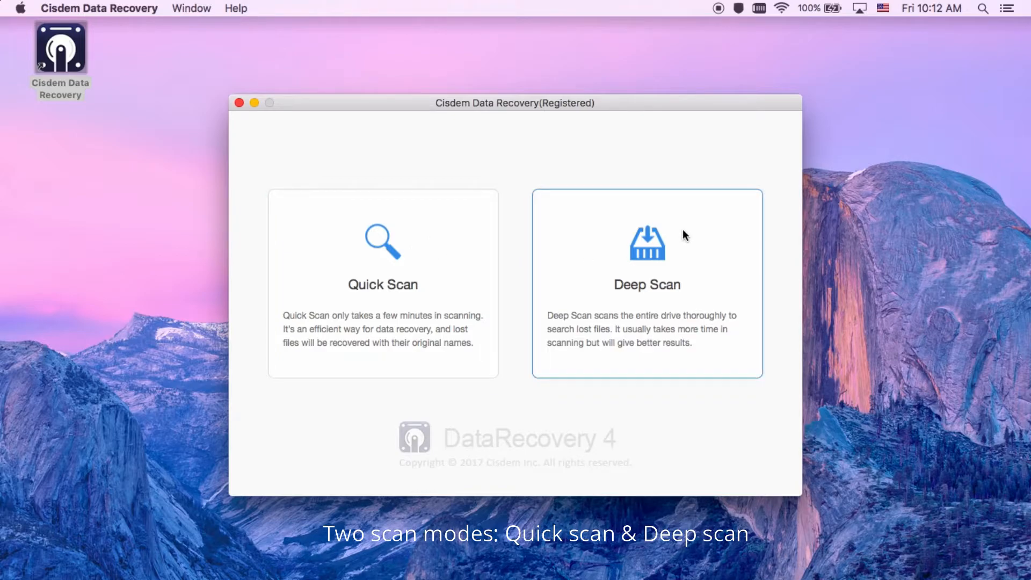
pyautogui.moveTo(667, 231)
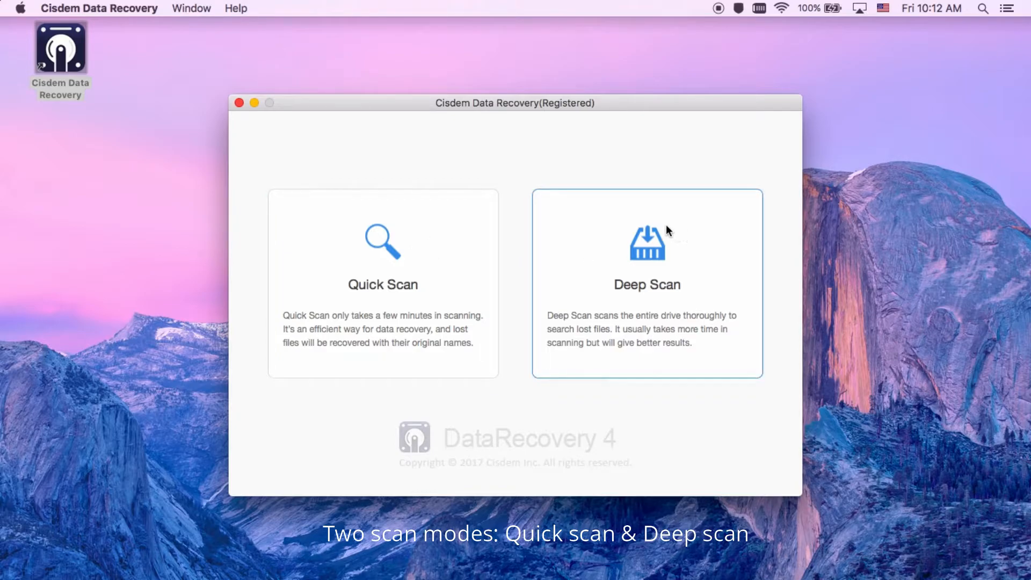
# Step: Choose the Deep Scan mode in Cisdem Data Recovery
pyautogui.click(647, 282)
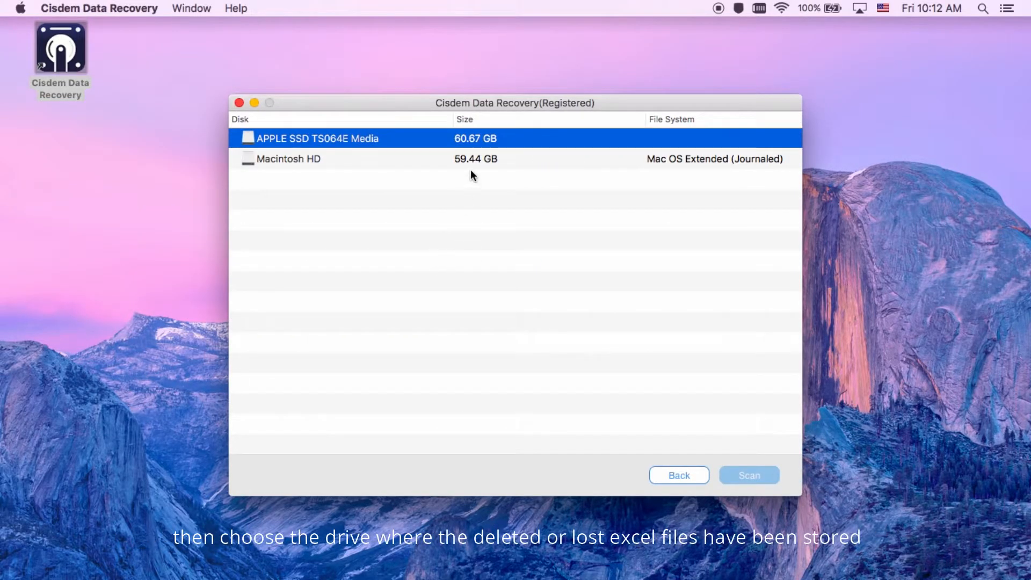
# Step: Select the Macintosh HD drive and start scanning it
pyautogui.click(479, 159)
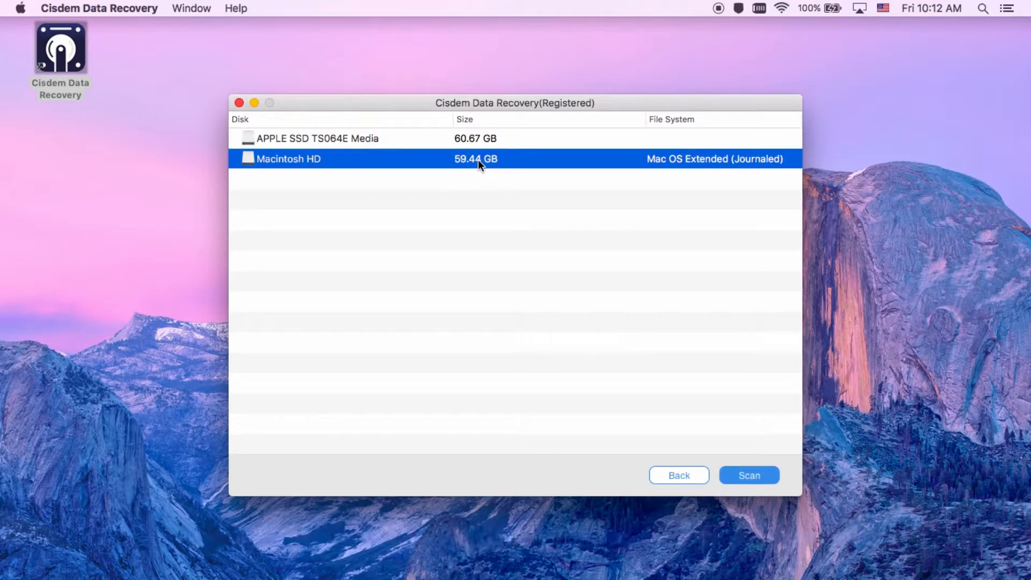
pyautogui.click(749, 475)
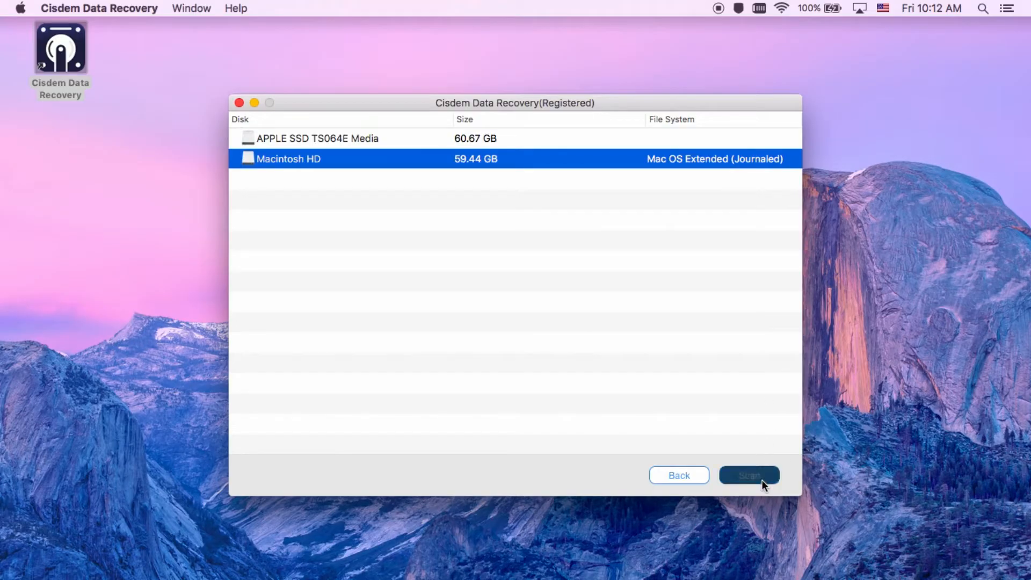
pyautogui.click(749, 474)
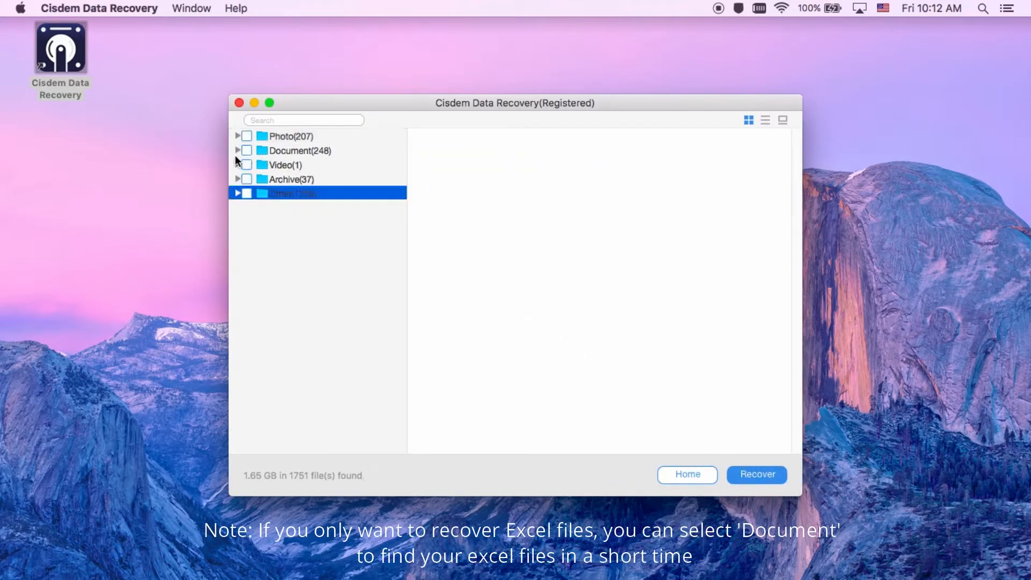
# Step: Check the found xlsx and xls spreadsheets, leaving the numbered f-prefixed xls files unchecked
pyautogui.click(237, 151)
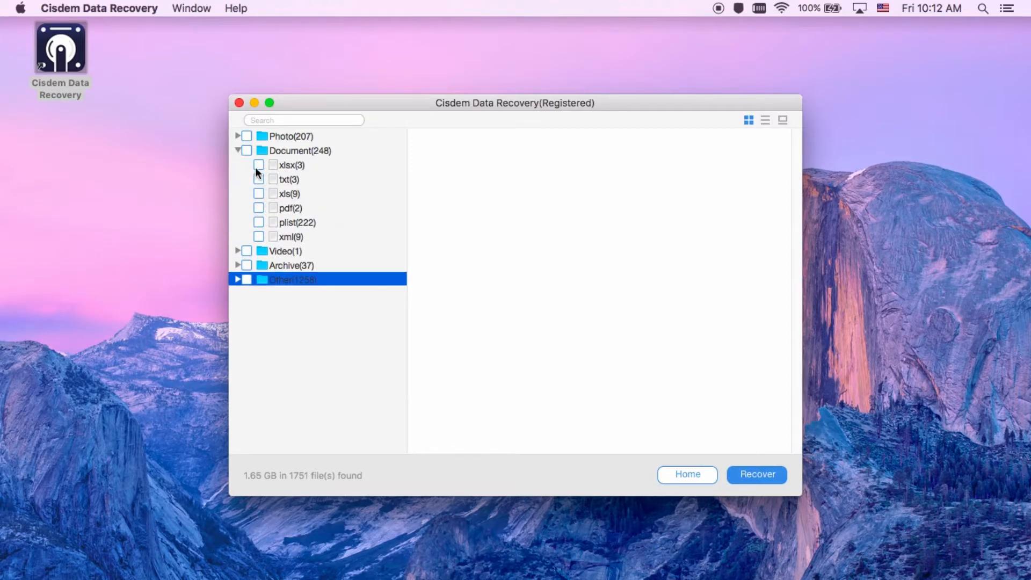
pyautogui.click(258, 193)
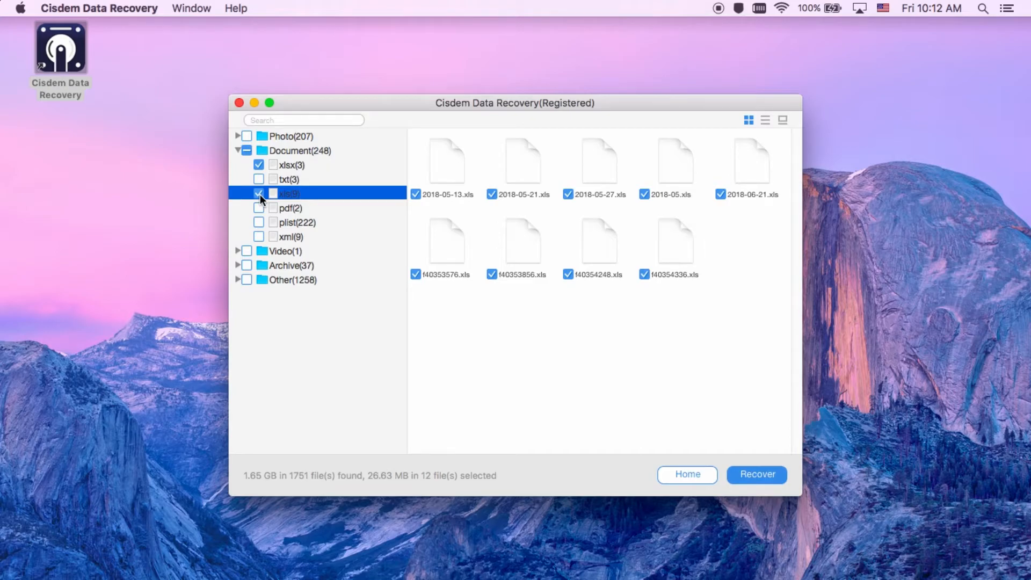
pyautogui.moveTo(446, 181)
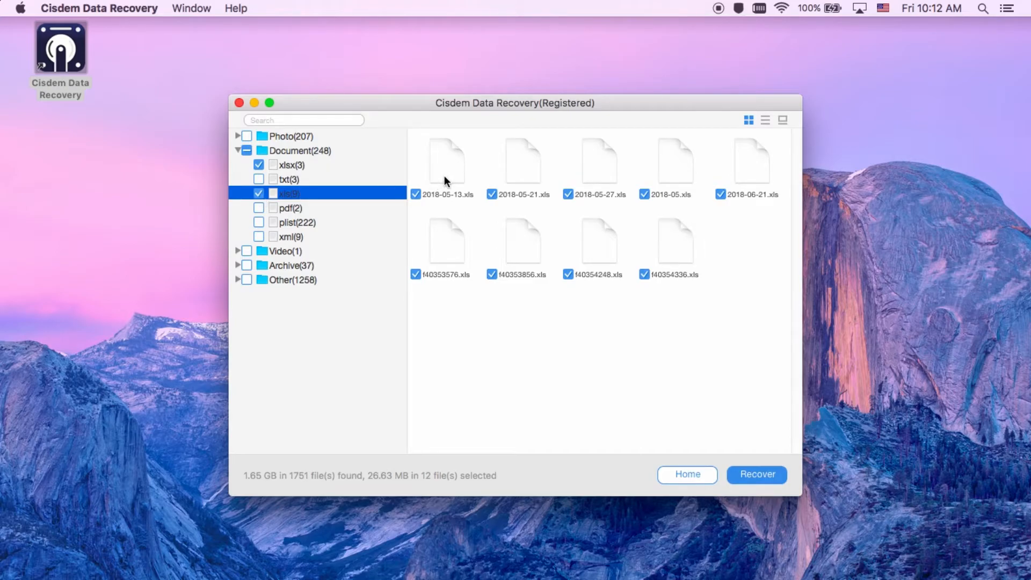
pyautogui.click(258, 194)
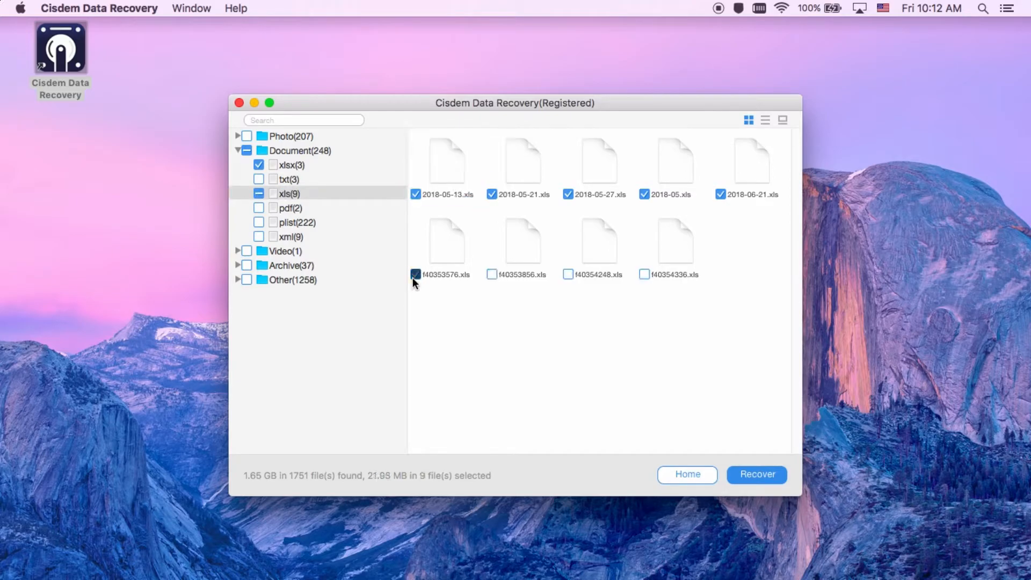
pyautogui.click(292, 165)
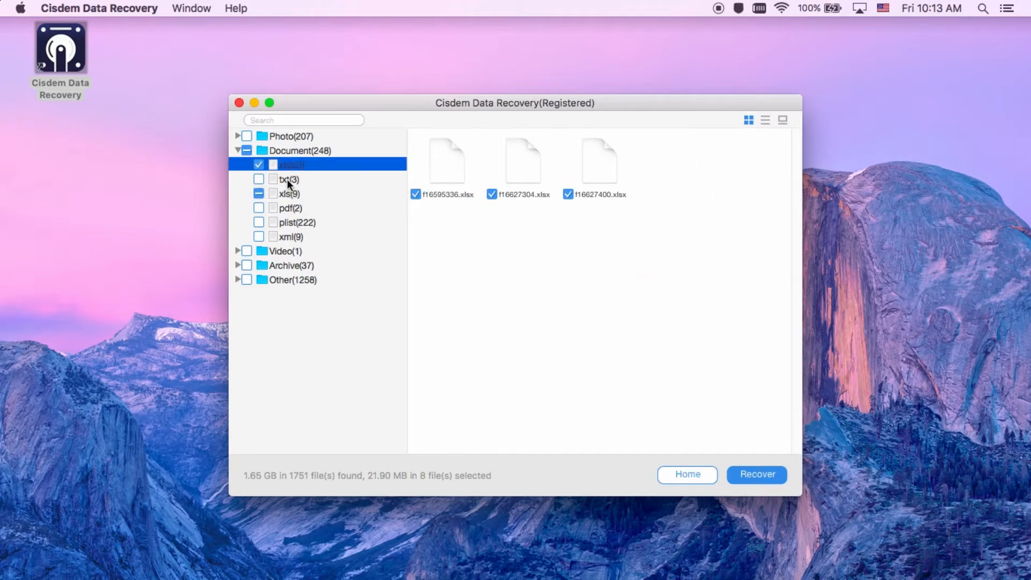
pyautogui.click(756, 474)
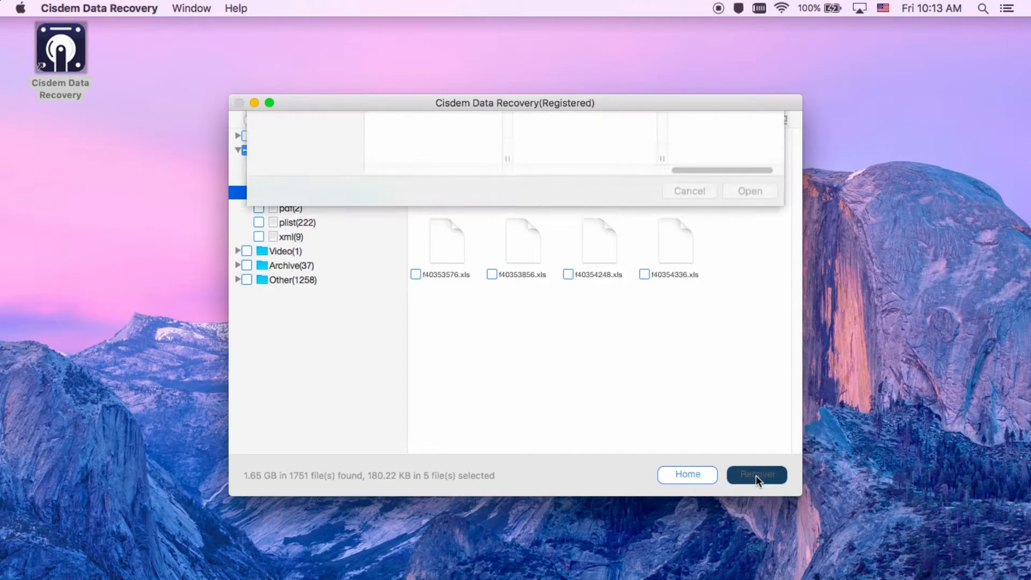
# Step: Recover the five spreadsheets into Documents > Cisdem Data Recovery > Document > xlsx, then show in Finder
pyautogui.click(757, 474)
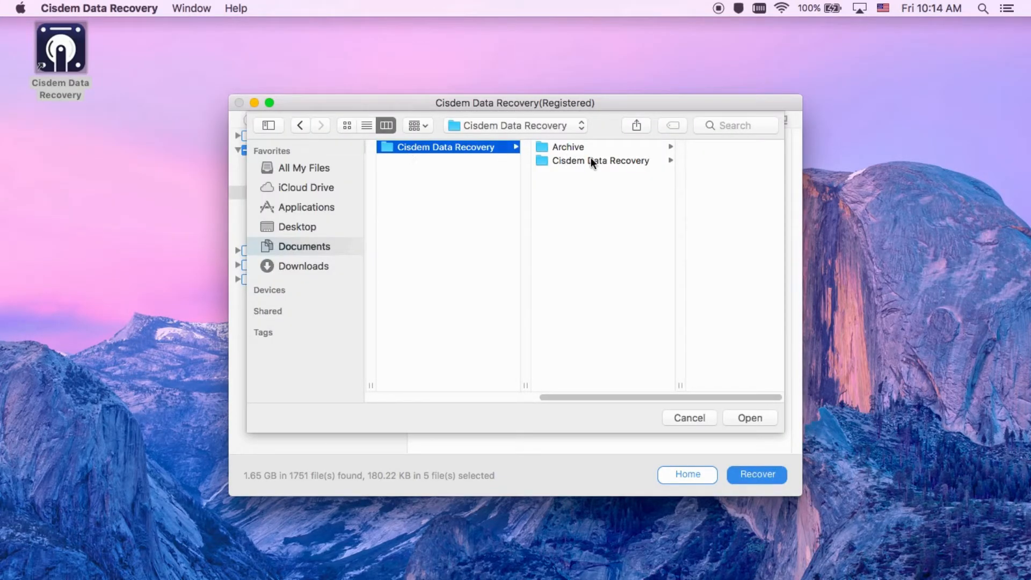
pyautogui.click(600, 160)
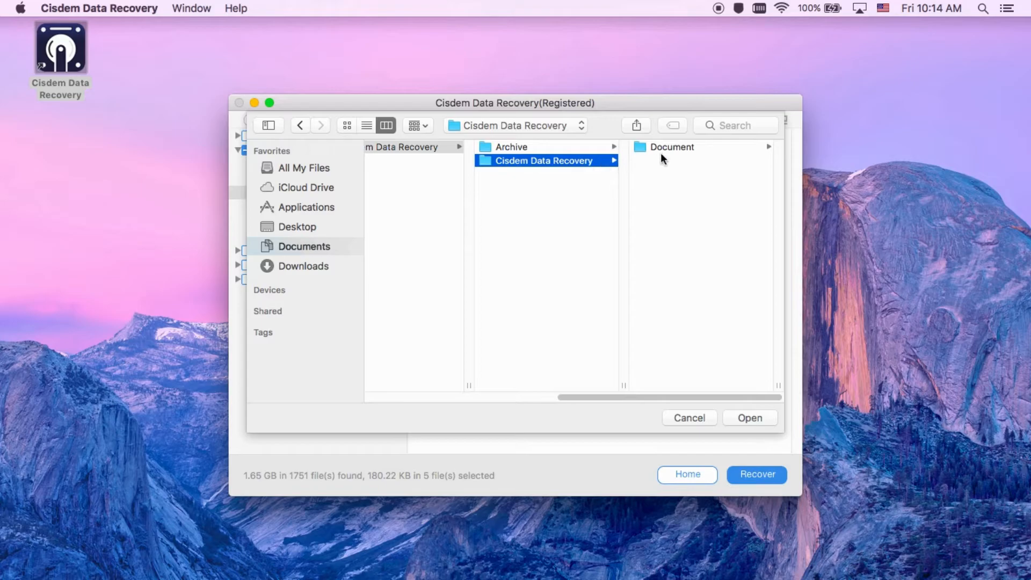
pyautogui.click(672, 146)
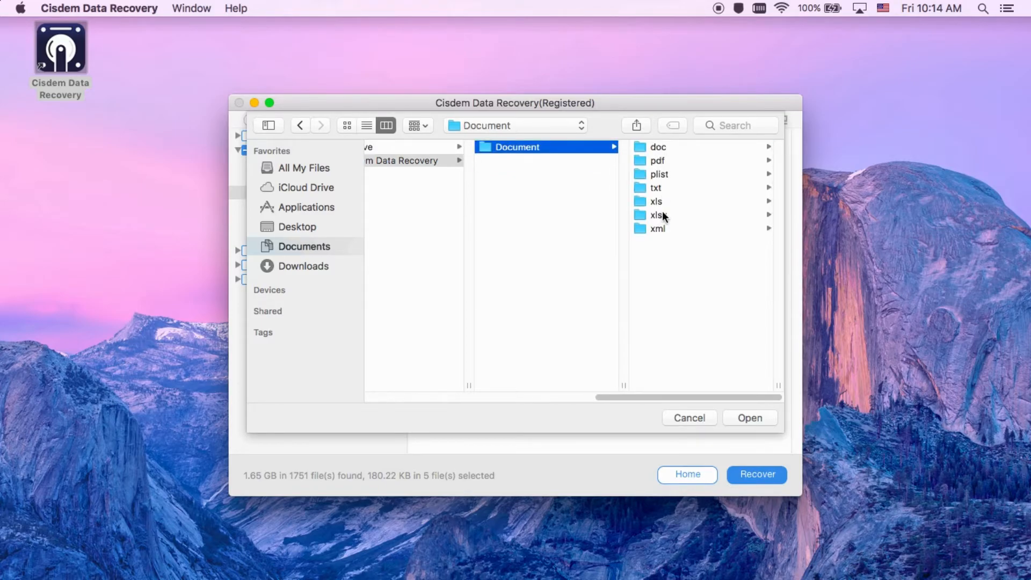
pyautogui.click(658, 214)
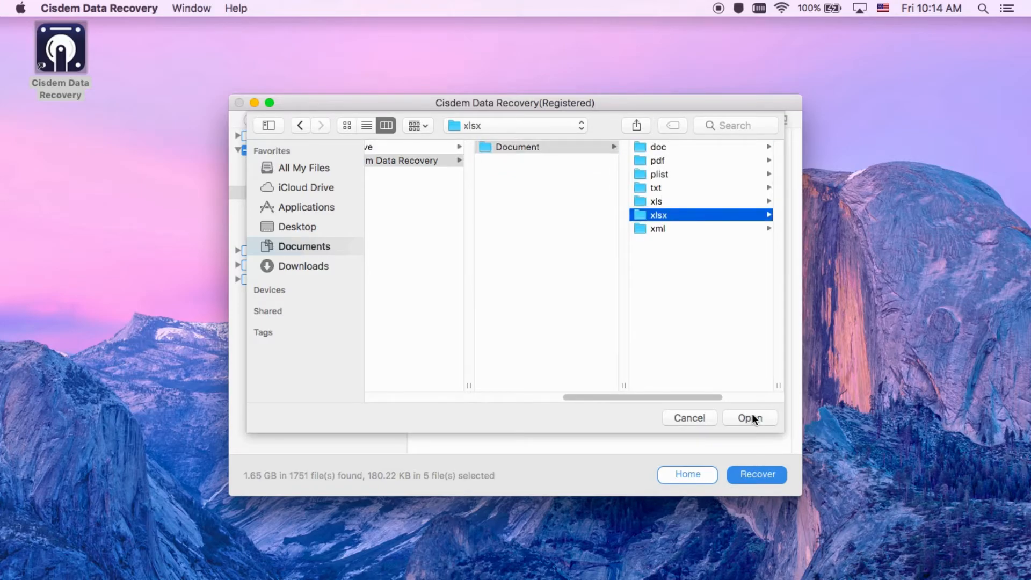
pyautogui.click(750, 417)
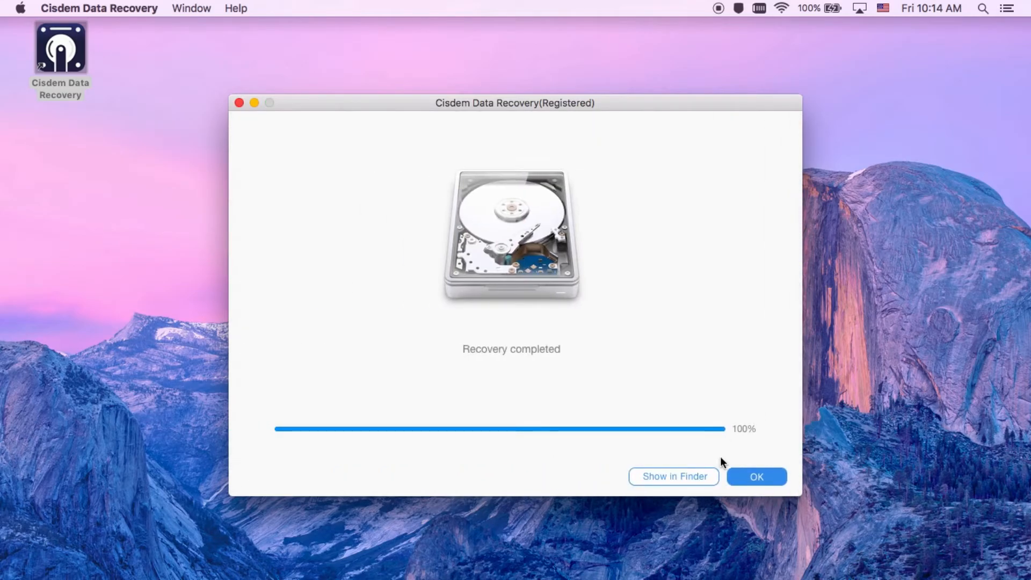
pyautogui.click(673, 477)
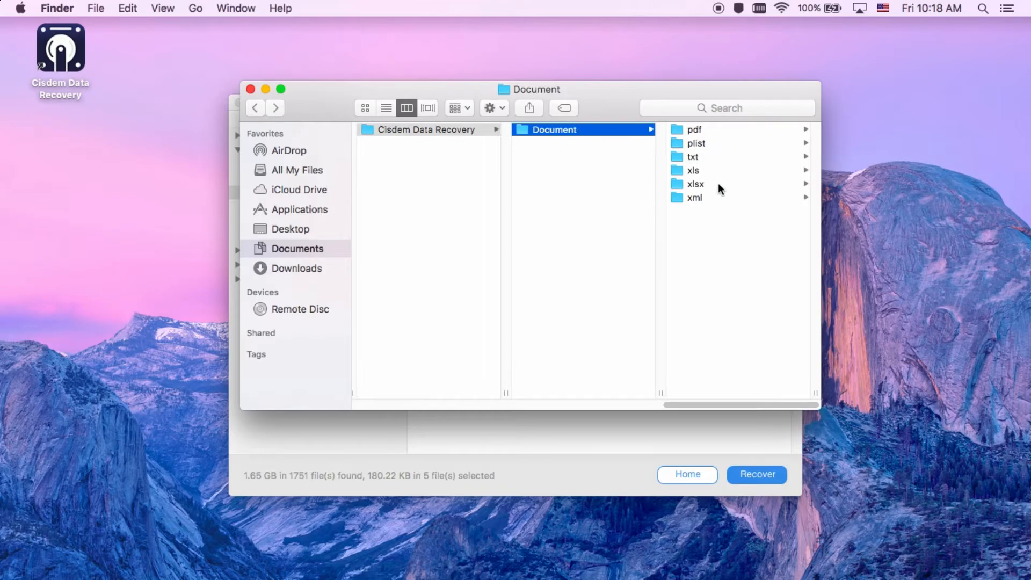
# Step: Open the xlsx folder and its Cisdem Data Recovery subfolder in Finder's column view
pyautogui.click(696, 184)
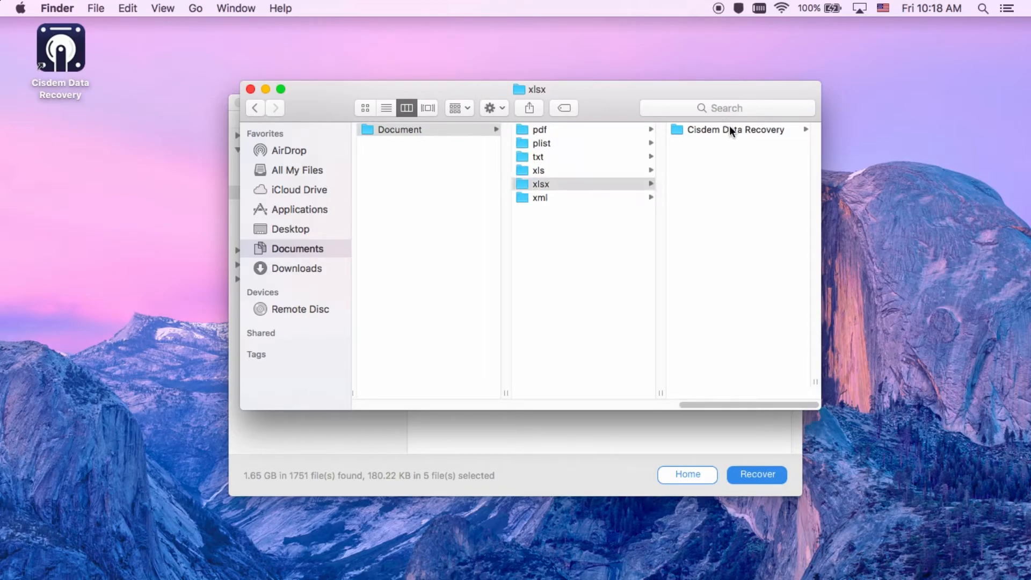
pyautogui.click(735, 130)
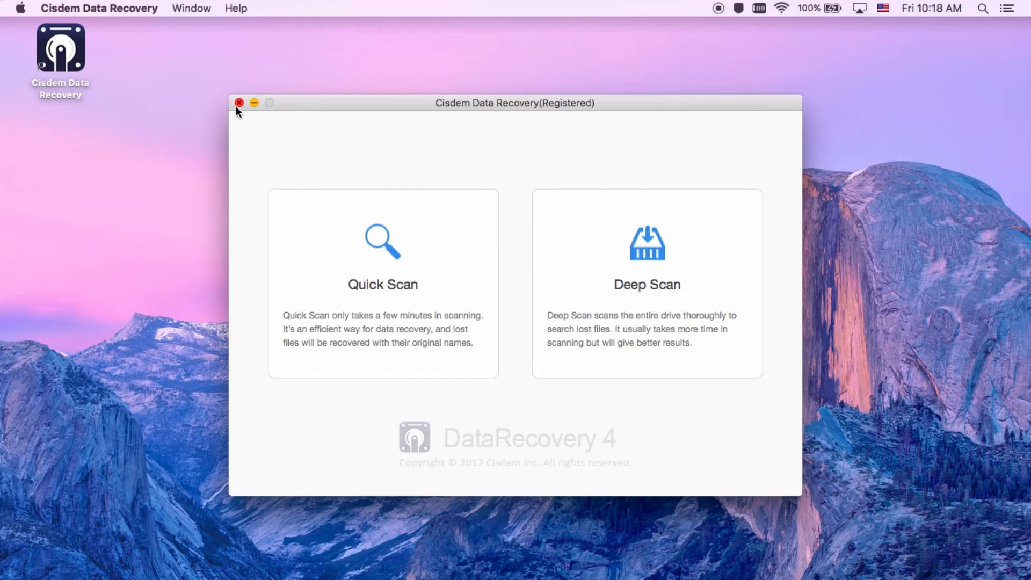
# Step: Close the Cisdem Data Recovery window from its start screen
pyautogui.click(240, 103)
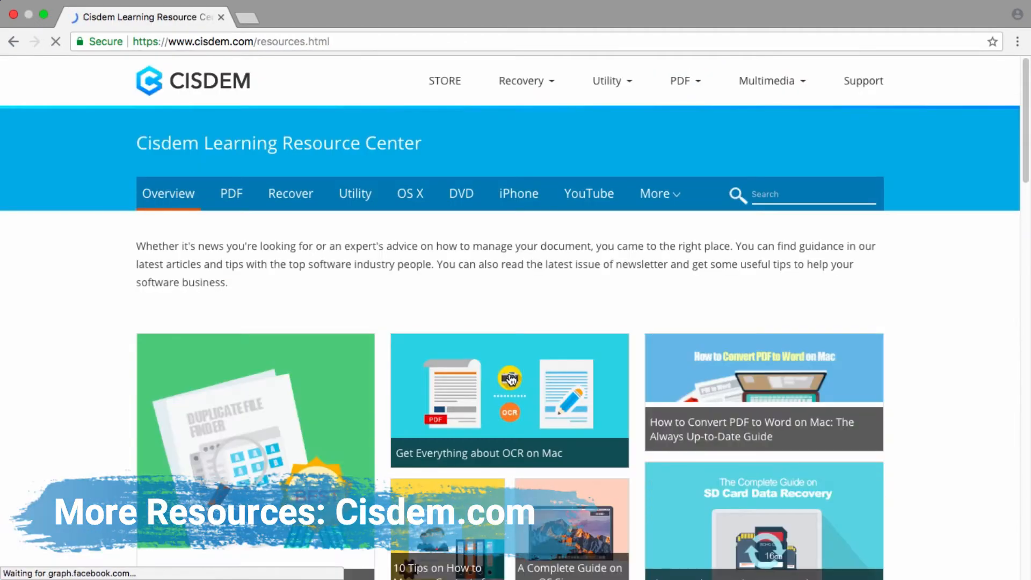
# Step: Search the Cisdem resources site and scroll through the Excel file recovery article
pyautogui.write('r')
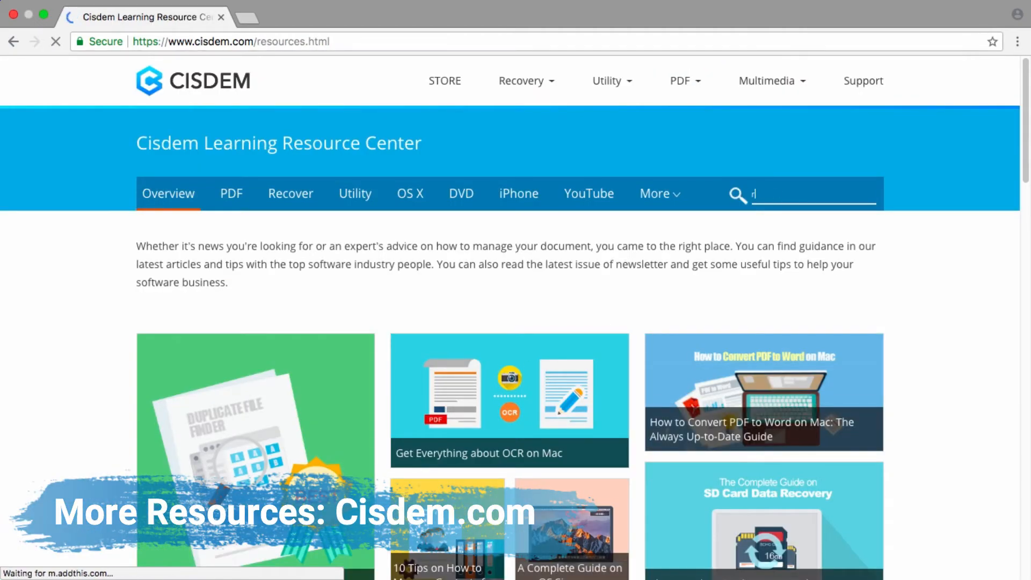
pyautogui.press('Enter')
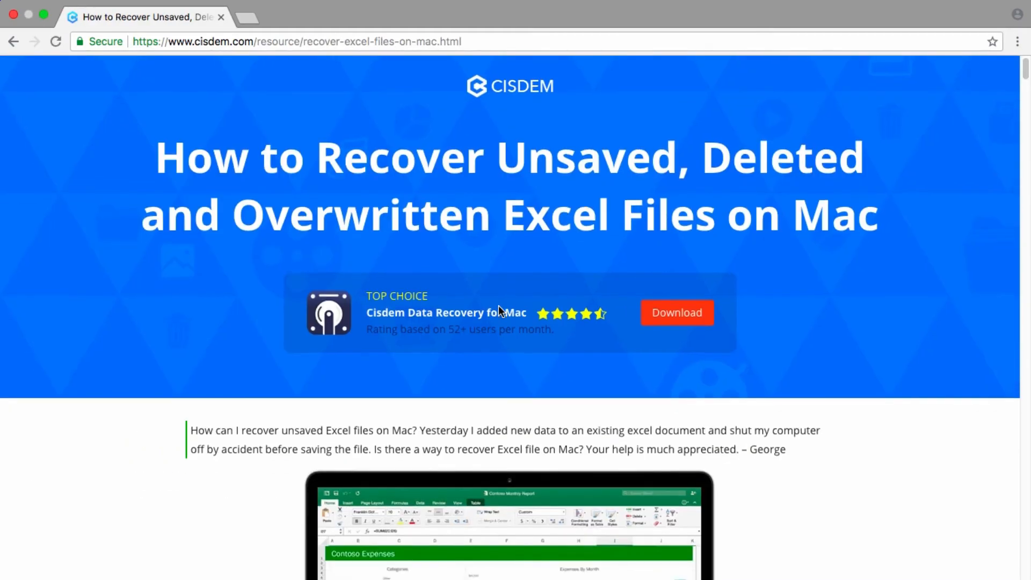
pyautogui.scroll(-3)
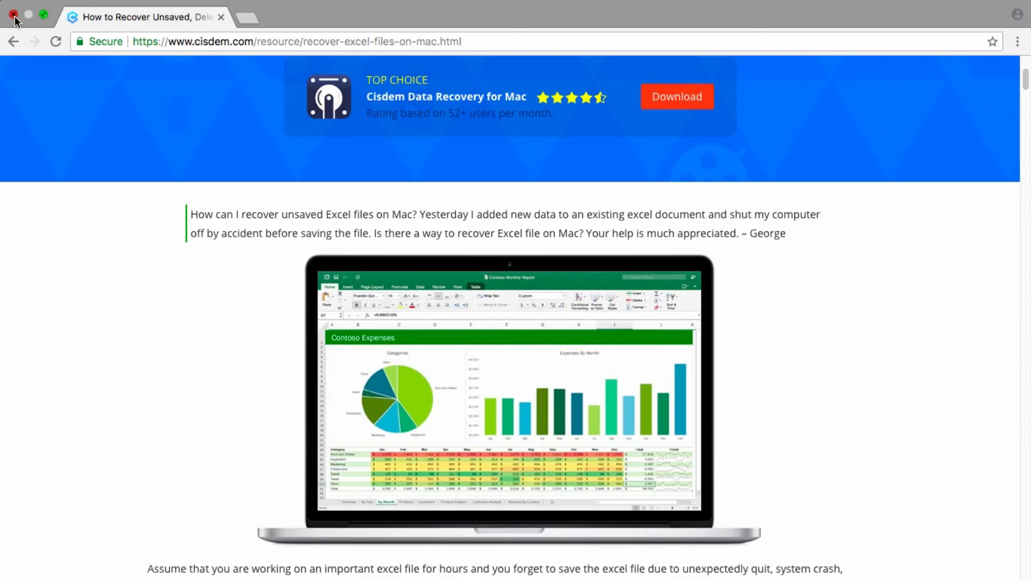